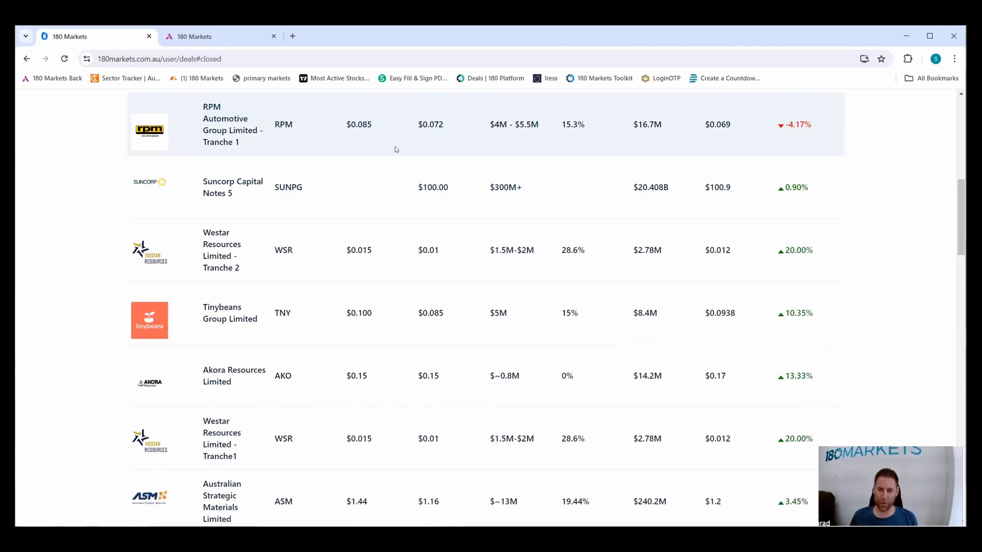
pyautogui.moveTo(354, 159)
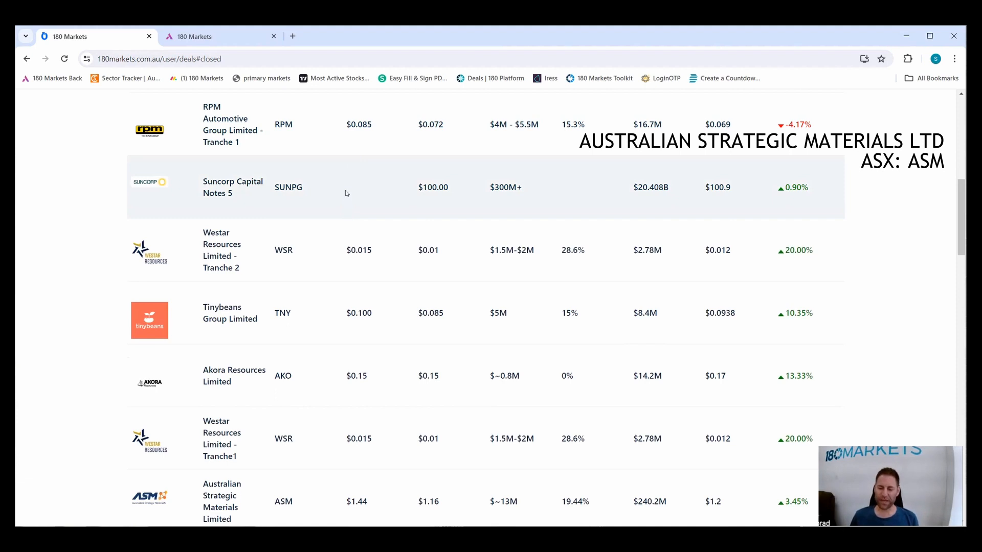
pyautogui.moveTo(325, 260)
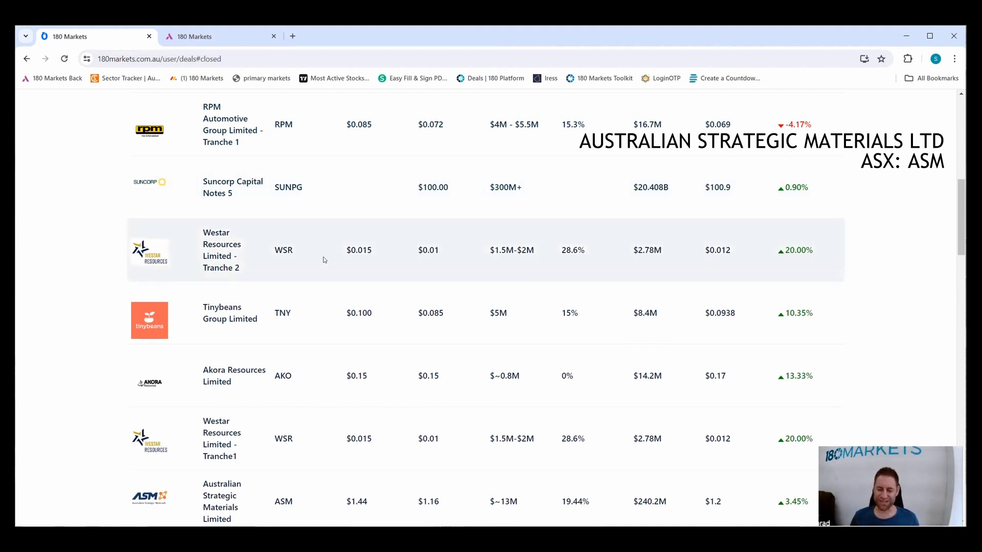
pyautogui.moveTo(335, 284)
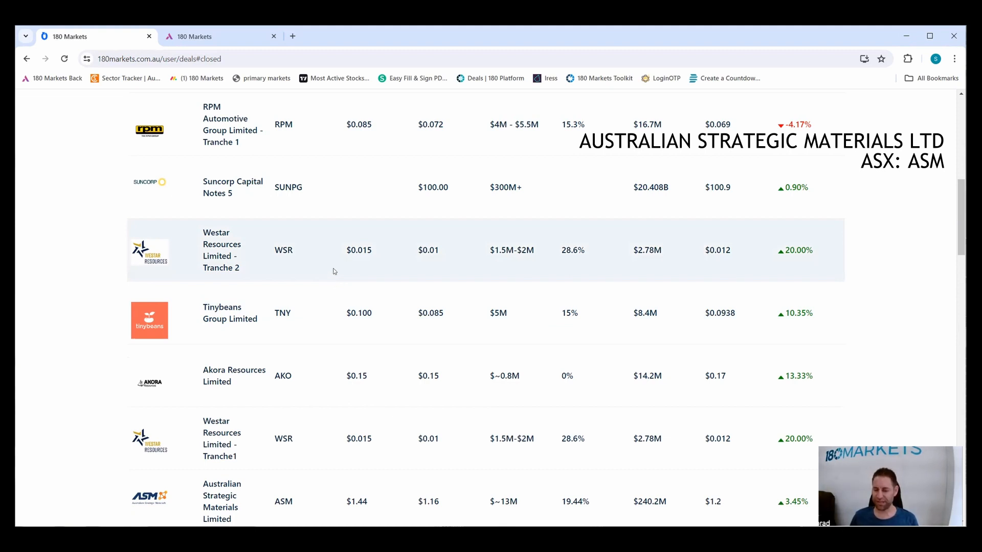
pyautogui.moveTo(327, 261)
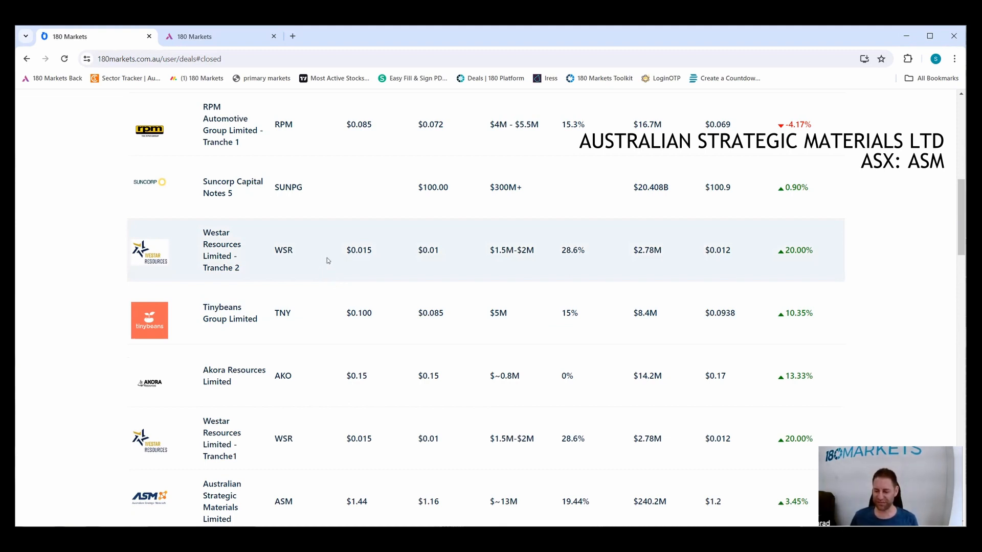
pyautogui.moveTo(338, 267)
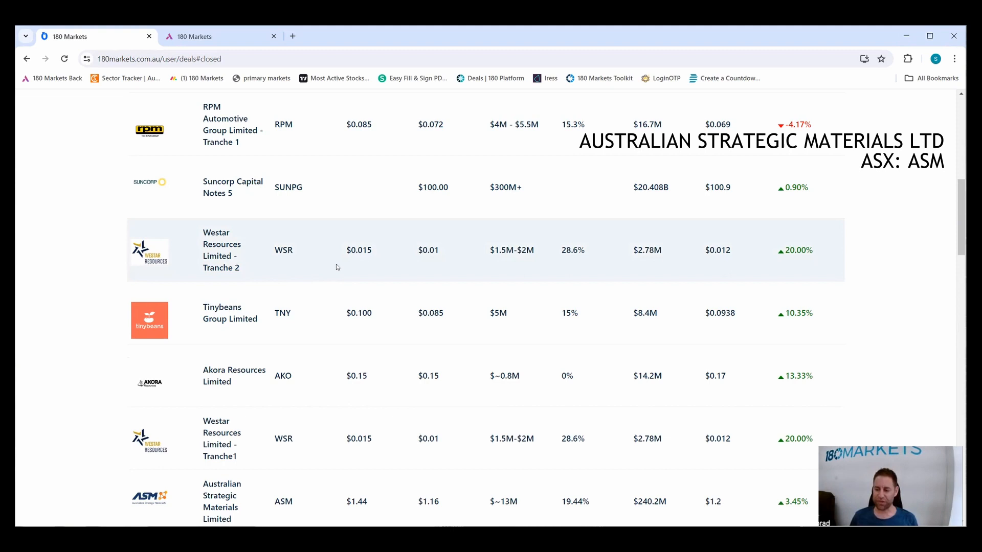
pyautogui.moveTo(336, 270)
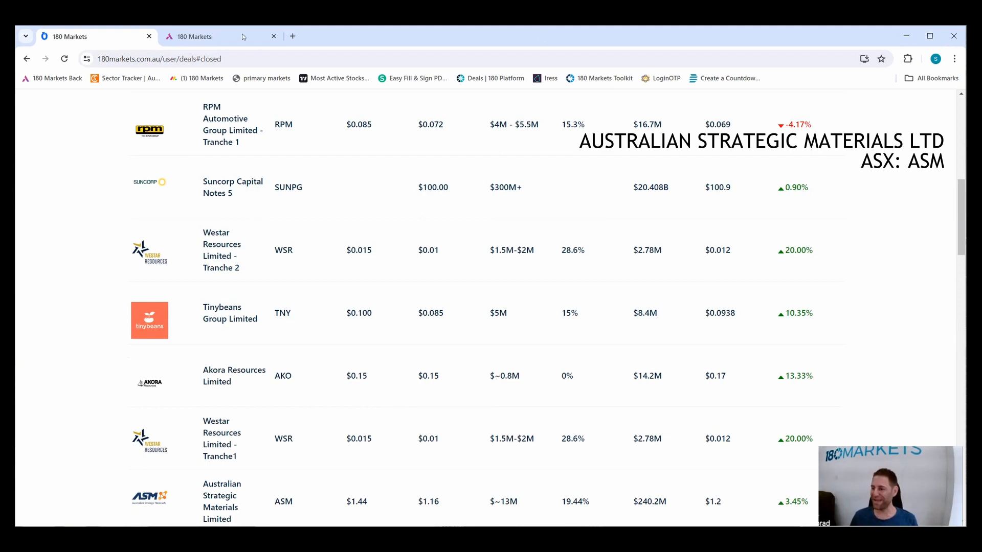
pyautogui.moveTo(467, 158)
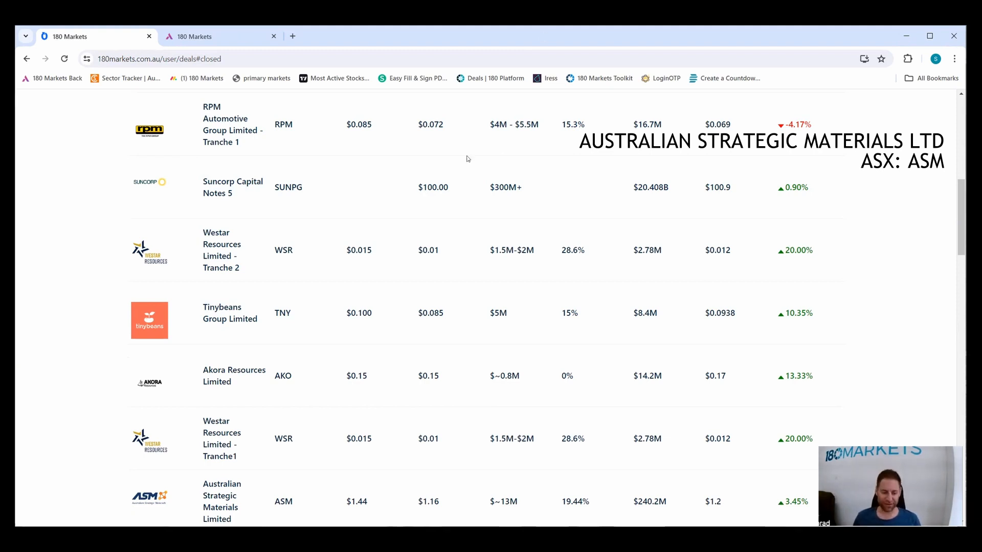
pyautogui.moveTo(426, 192)
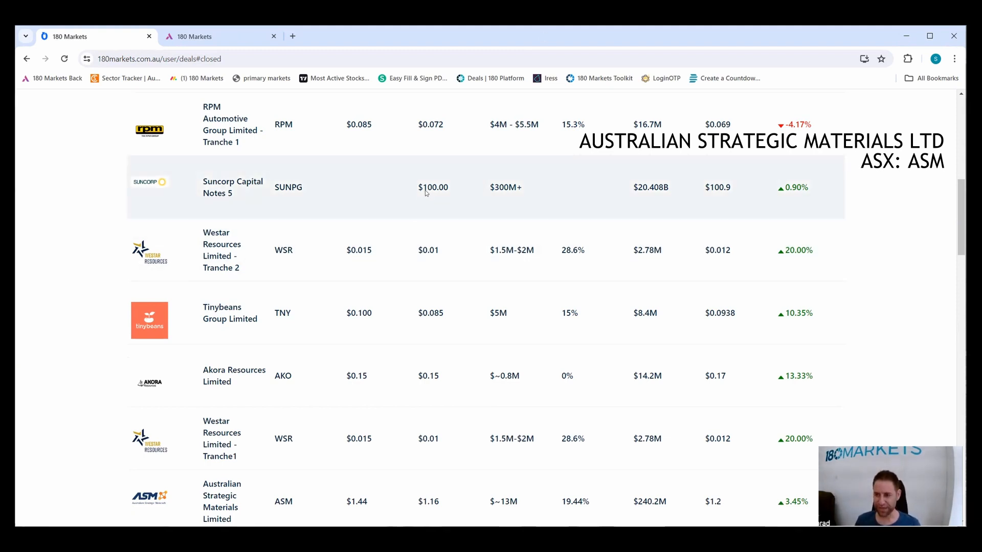
pyautogui.moveTo(462, 202)
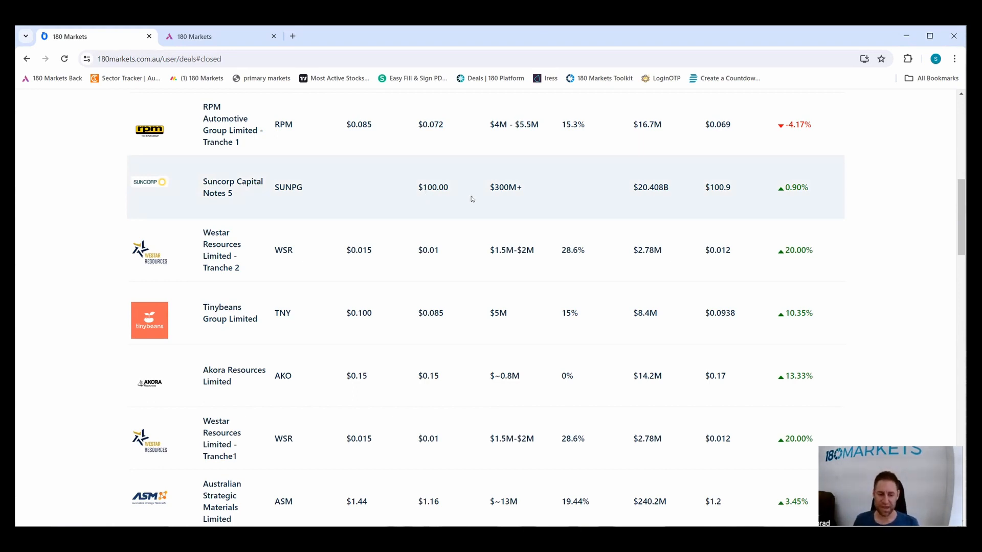
pyautogui.moveTo(425, 234)
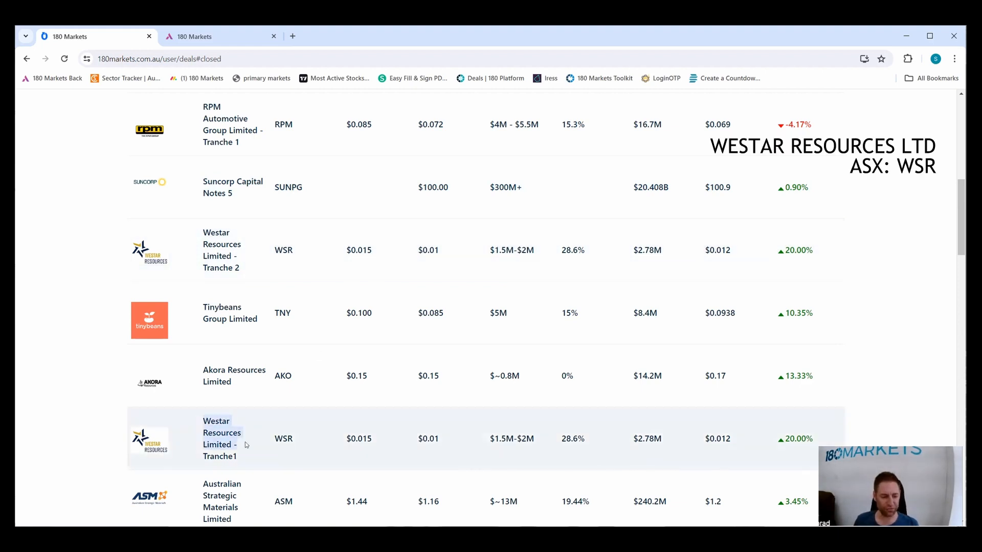
pyautogui.moveTo(252, 433)
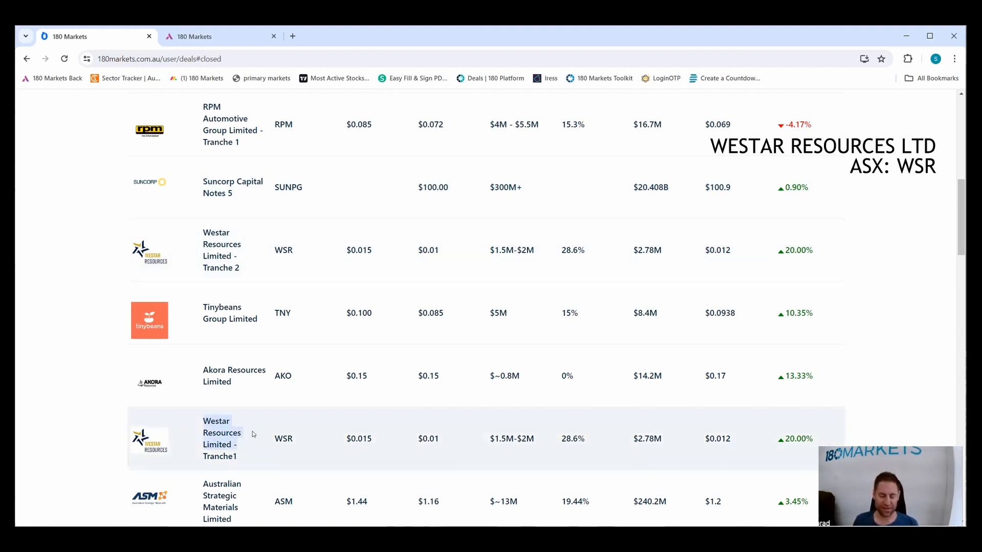
pyautogui.moveTo(266, 424)
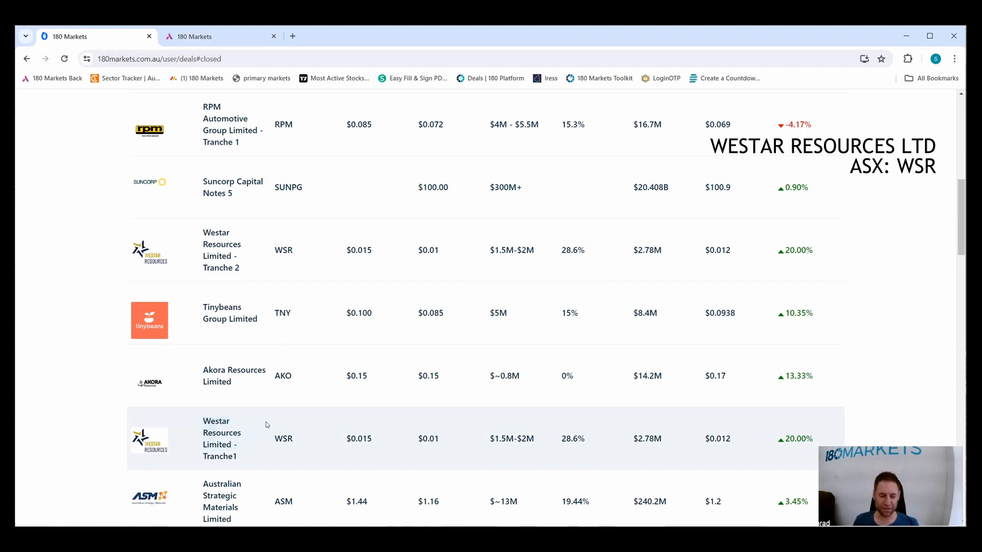
pyautogui.moveTo(282, 415)
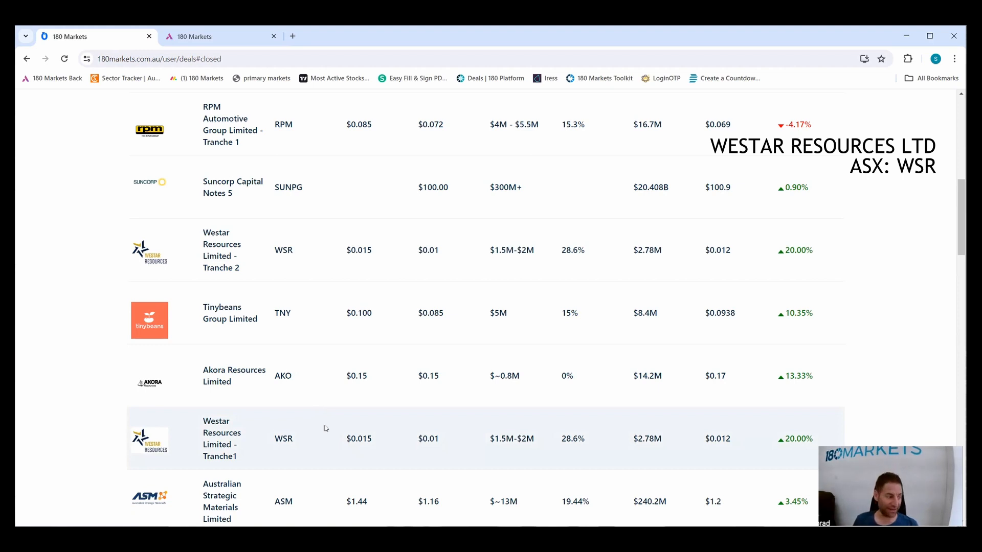
pyautogui.moveTo(335, 420)
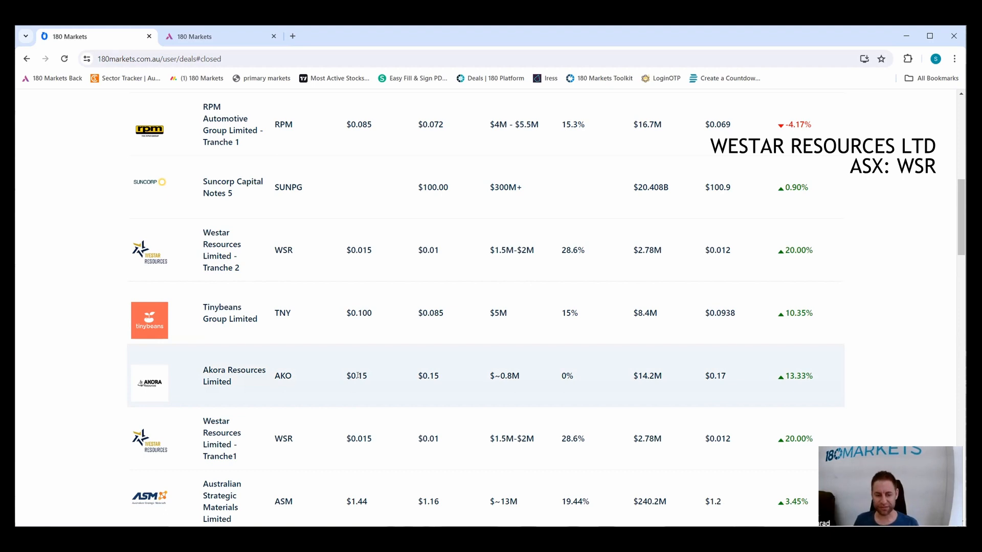
# Scroll the closed deals table up to the Macquarie Technology Group and Cobalt Blue Holdings rows.
pyautogui.scroll(3)
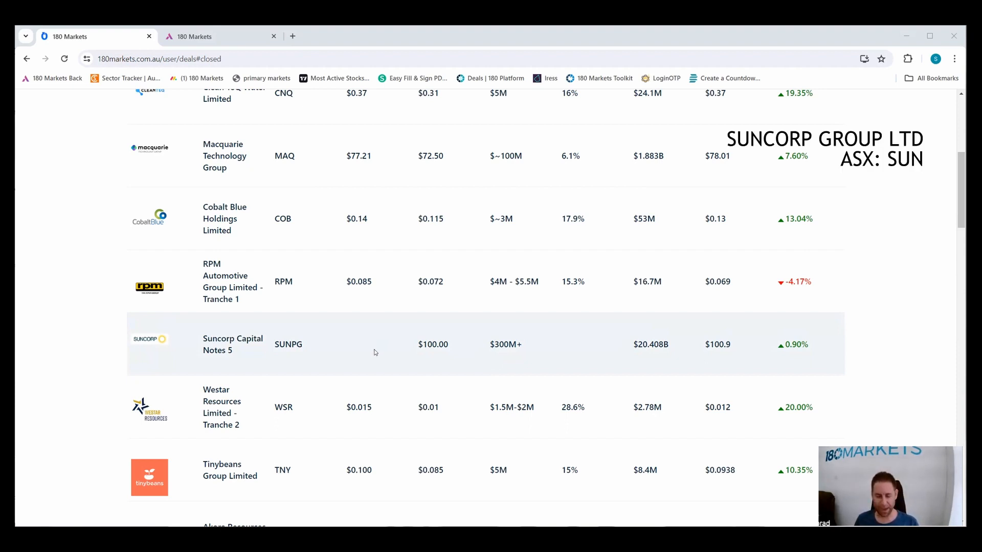
pyautogui.moveTo(373, 355)
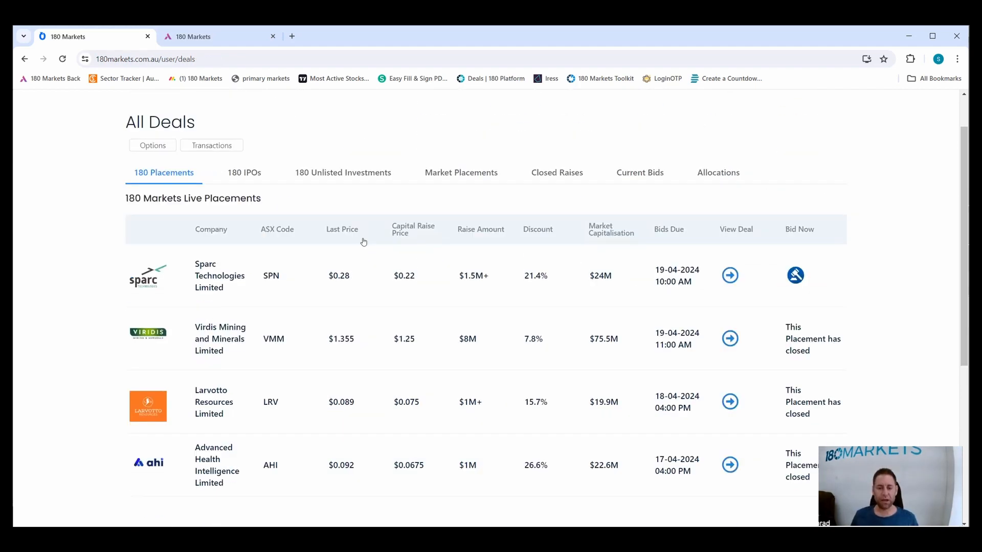
pyautogui.moveTo(376, 231)
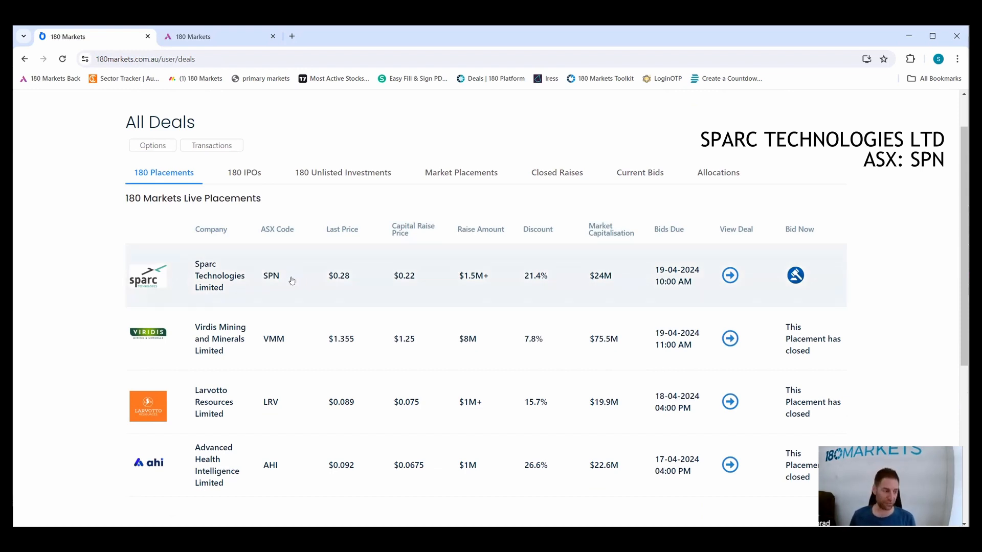
pyautogui.moveTo(296, 276)
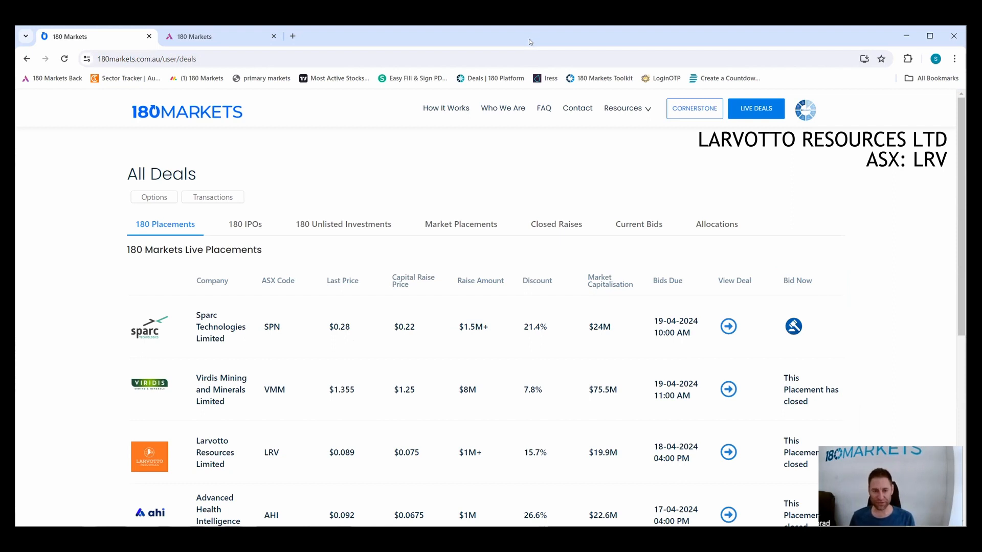
pyautogui.moveTo(509, 46)
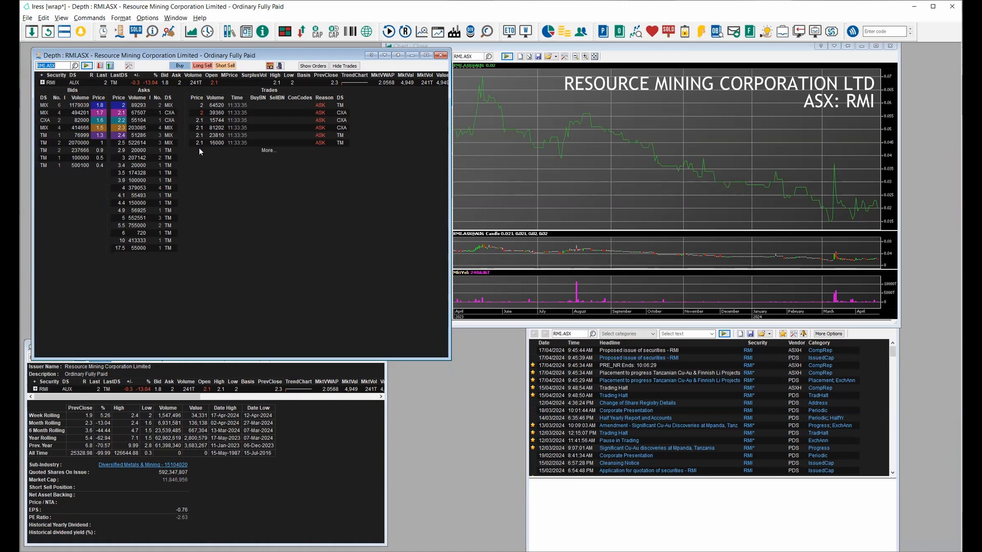
pyautogui.moveTo(239, 209)
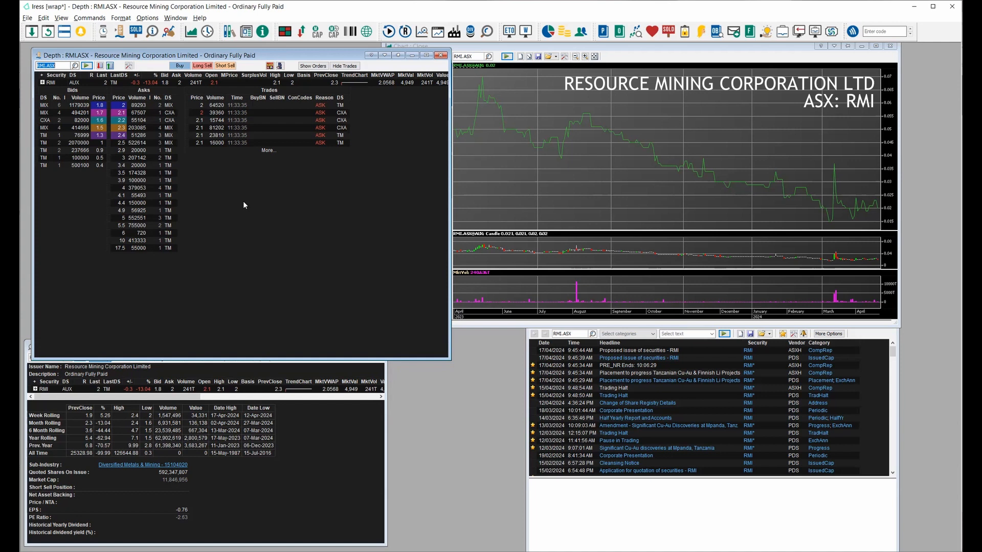
pyautogui.moveTo(247, 202)
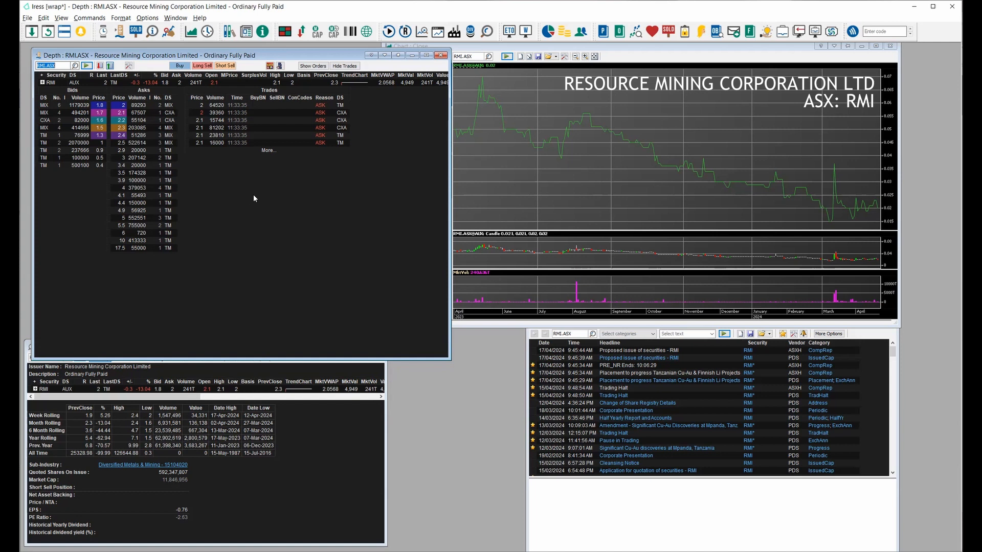
pyautogui.moveTo(260, 199)
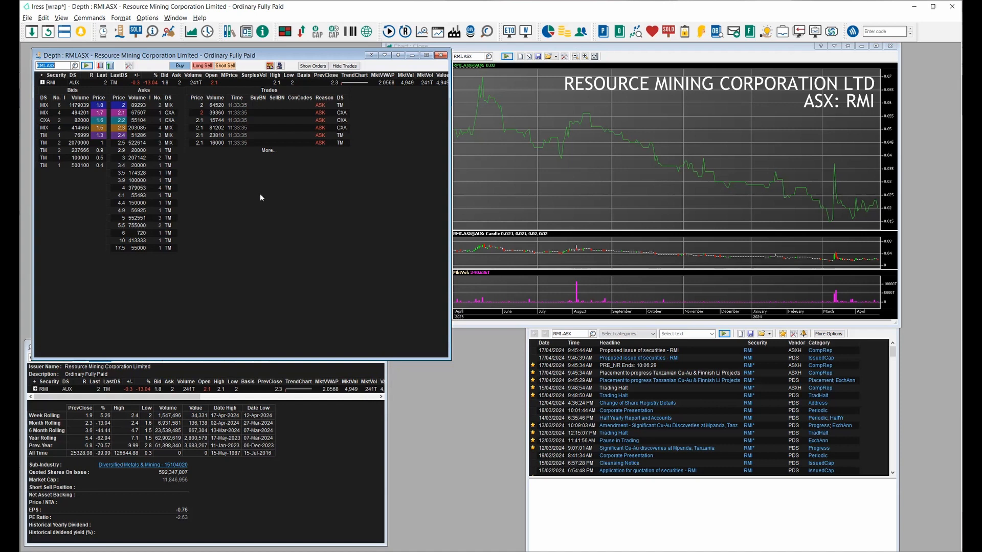
pyautogui.moveTo(234, 160)
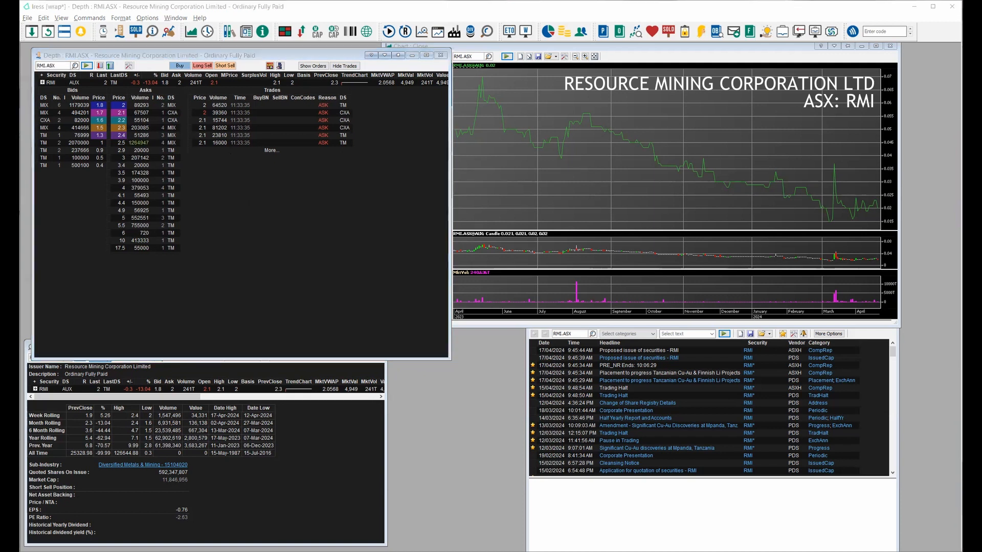
pyautogui.moveTo(851, 213)
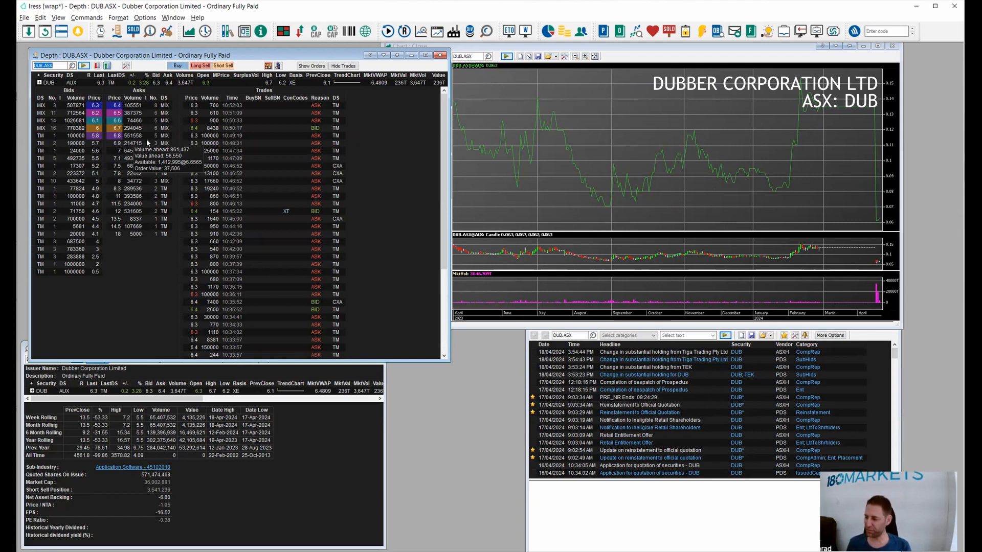
pyautogui.moveTo(160, 215)
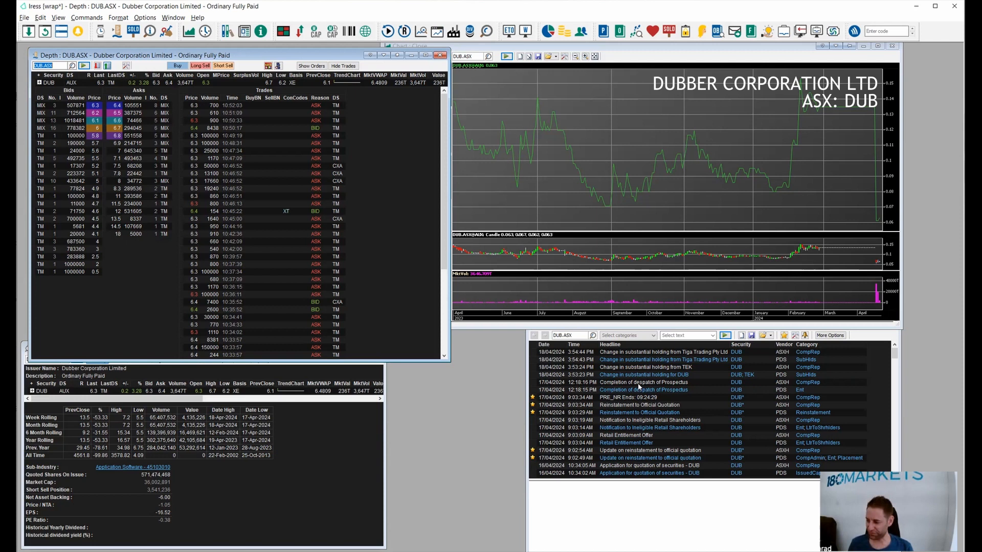
# Scroll down through Dubber Corporation's announcements in the linked news window.
pyautogui.scroll(-3)
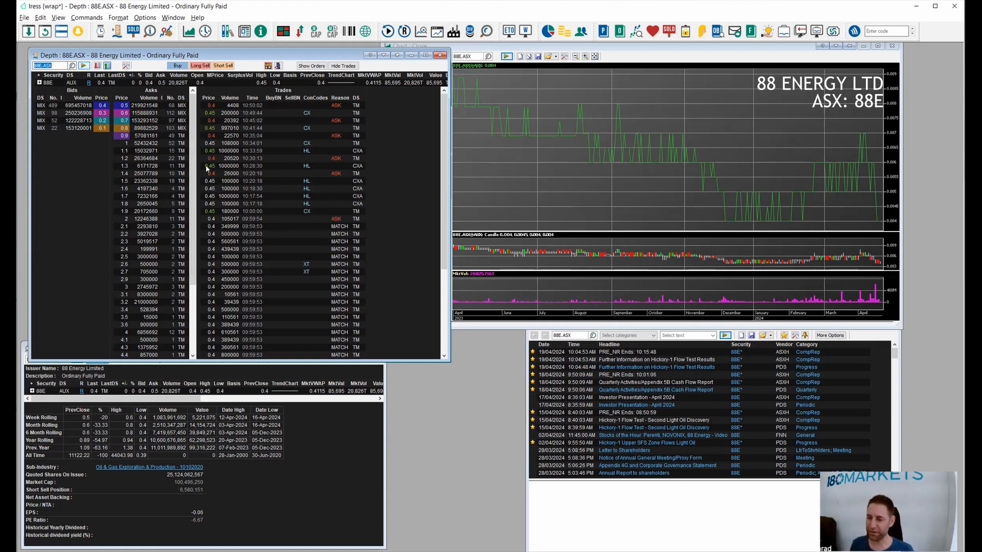
pyautogui.moveTo(358, 211)
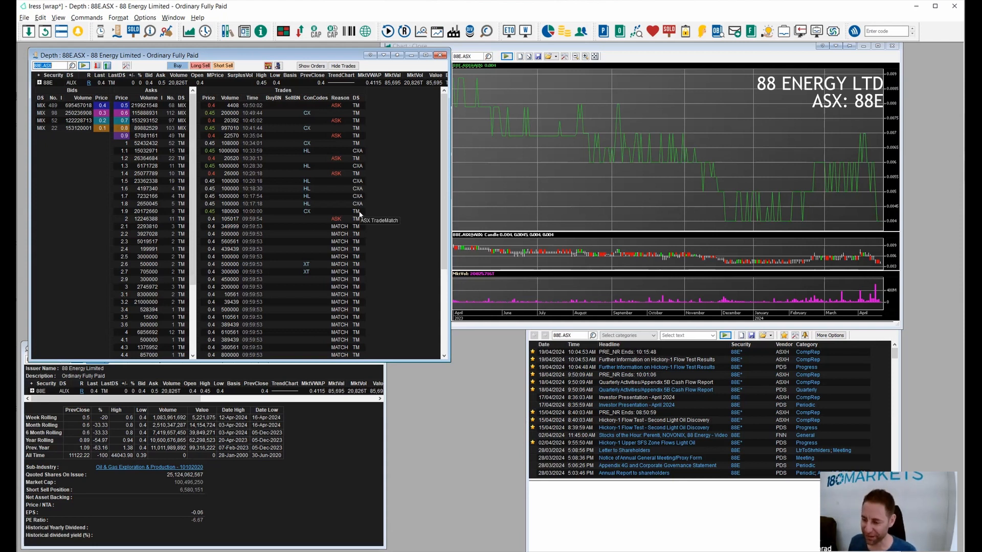
pyautogui.moveTo(362, 222)
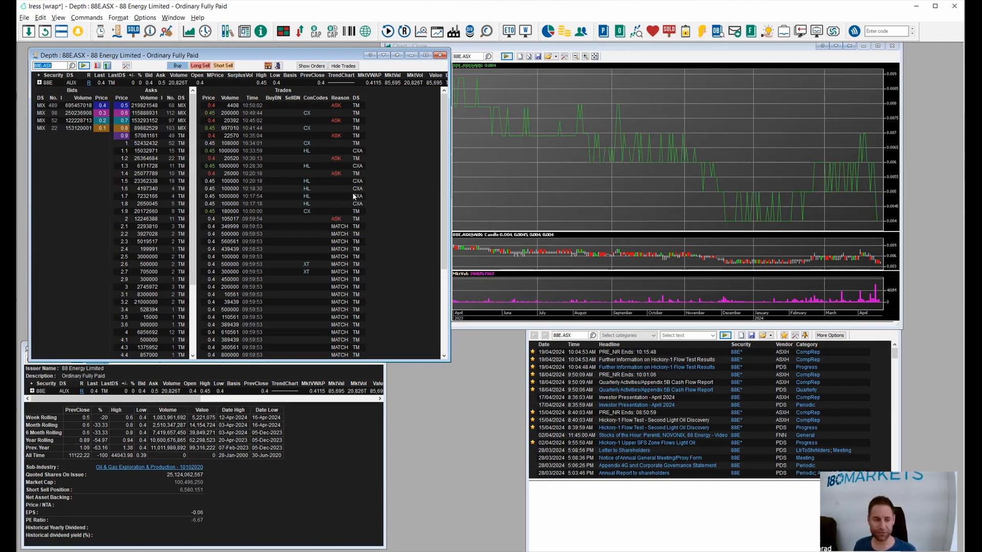
pyautogui.moveTo(353, 195)
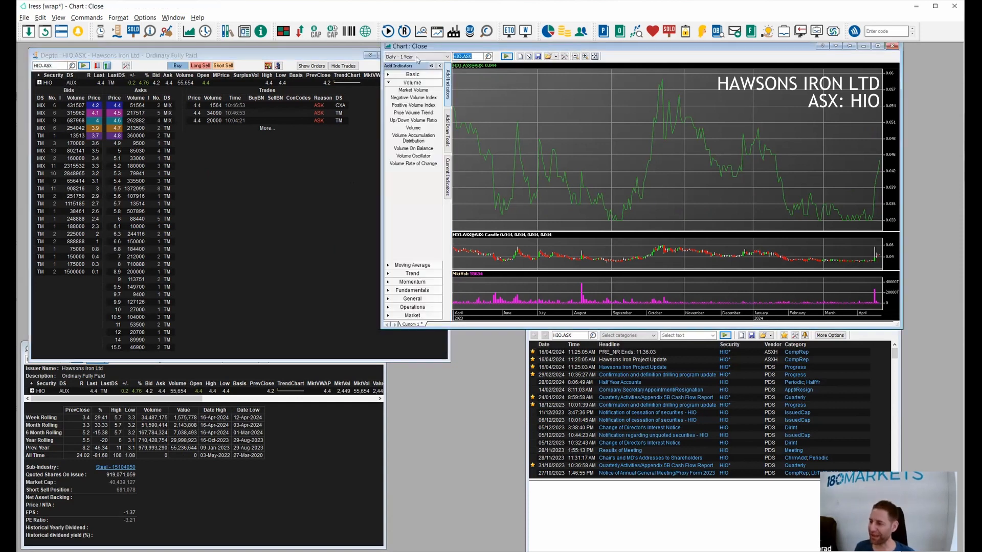
# Change the Hawsons Iron chart period from Daily - 1 Year to Weekly - 5 Years.
pyautogui.click(415, 56)
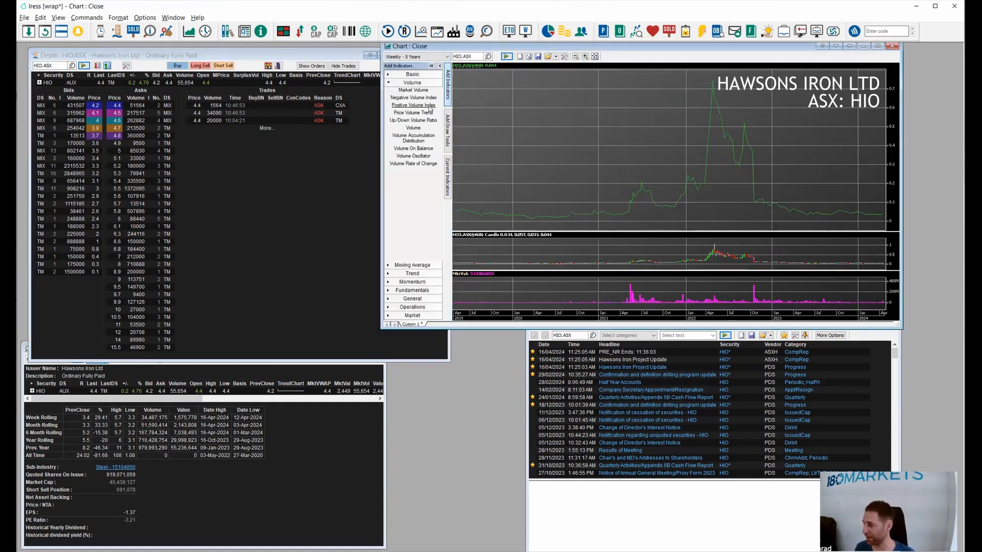
pyautogui.moveTo(712, 82)
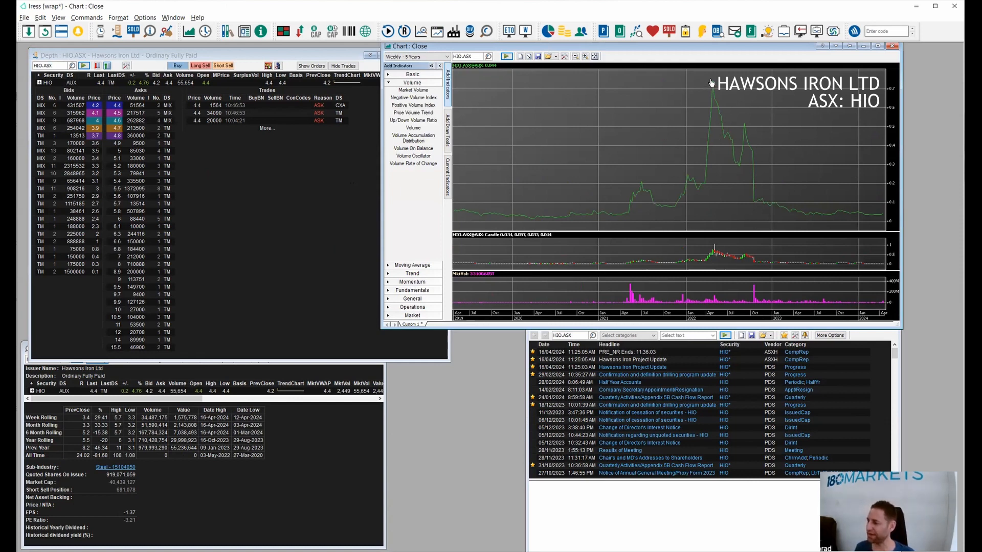
pyautogui.moveTo(711, 84)
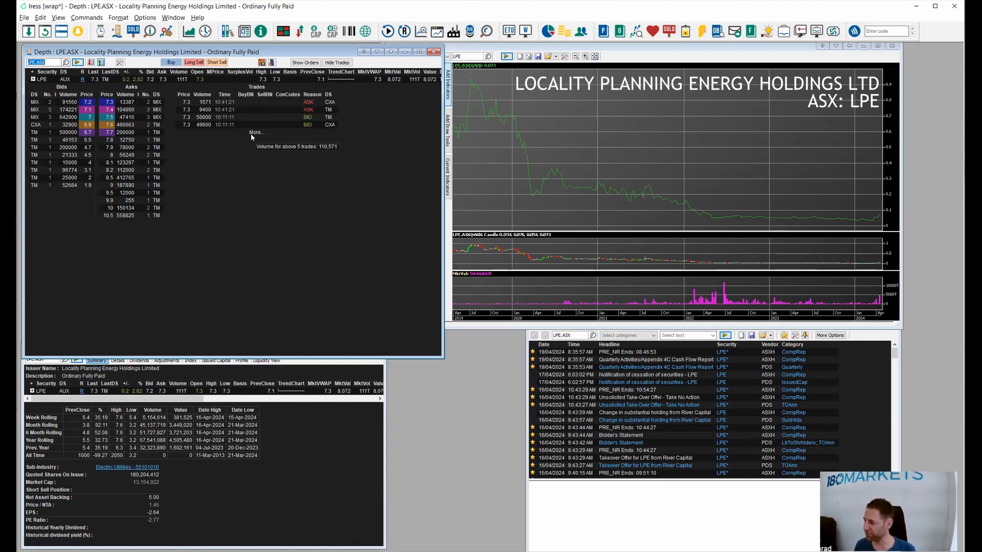
pyautogui.moveTo(261, 161)
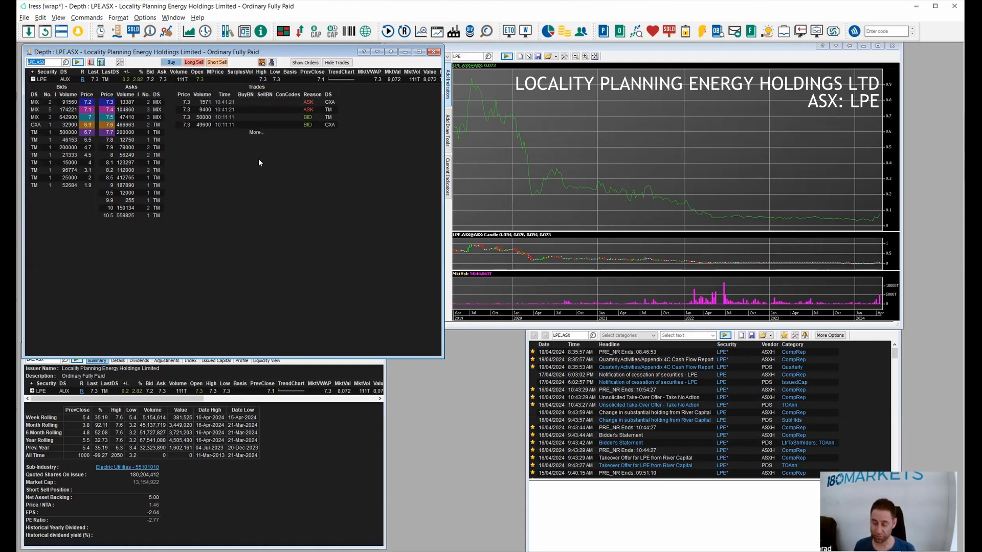
pyautogui.moveTo(274, 186)
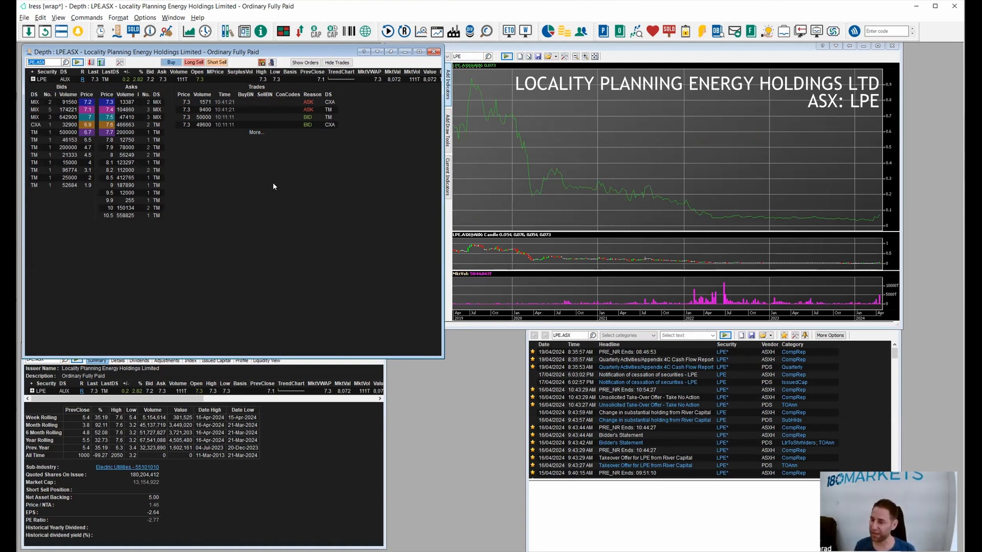